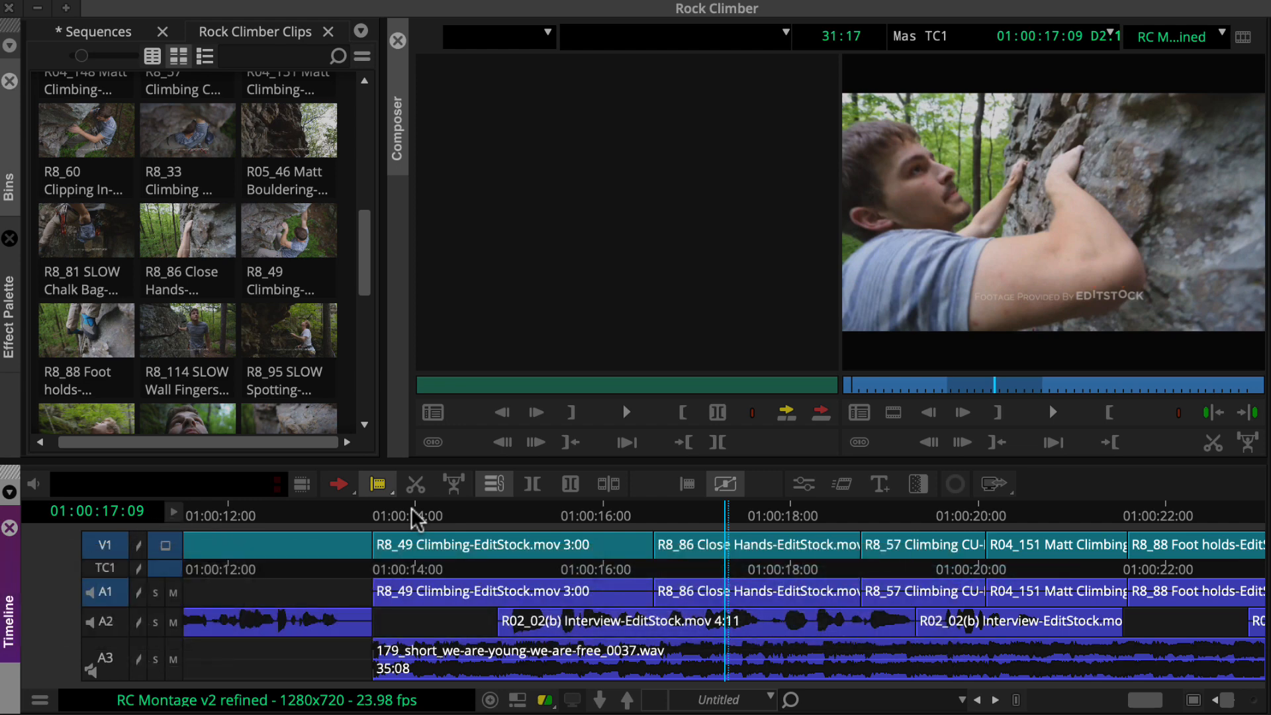
Enter Trim mode on the head of the R8_49 Climbing clip in the timeline.
left_click(379, 484)
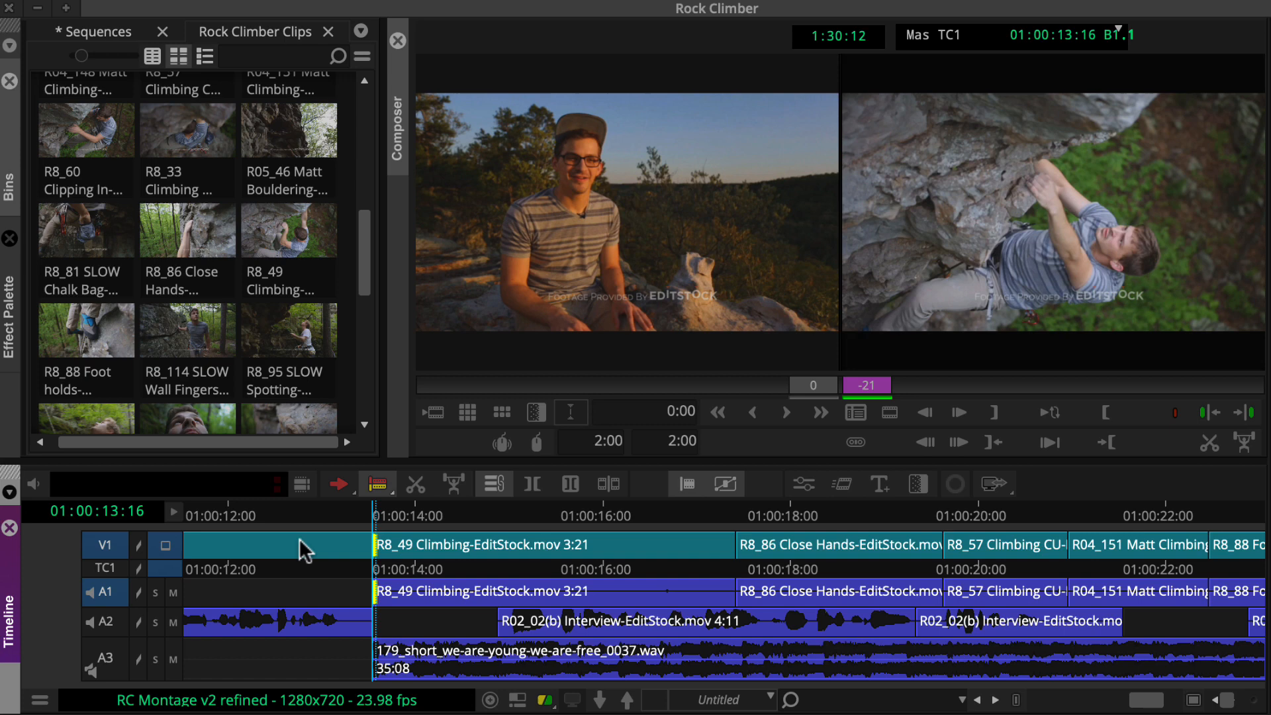
mouse_move(300, 356)
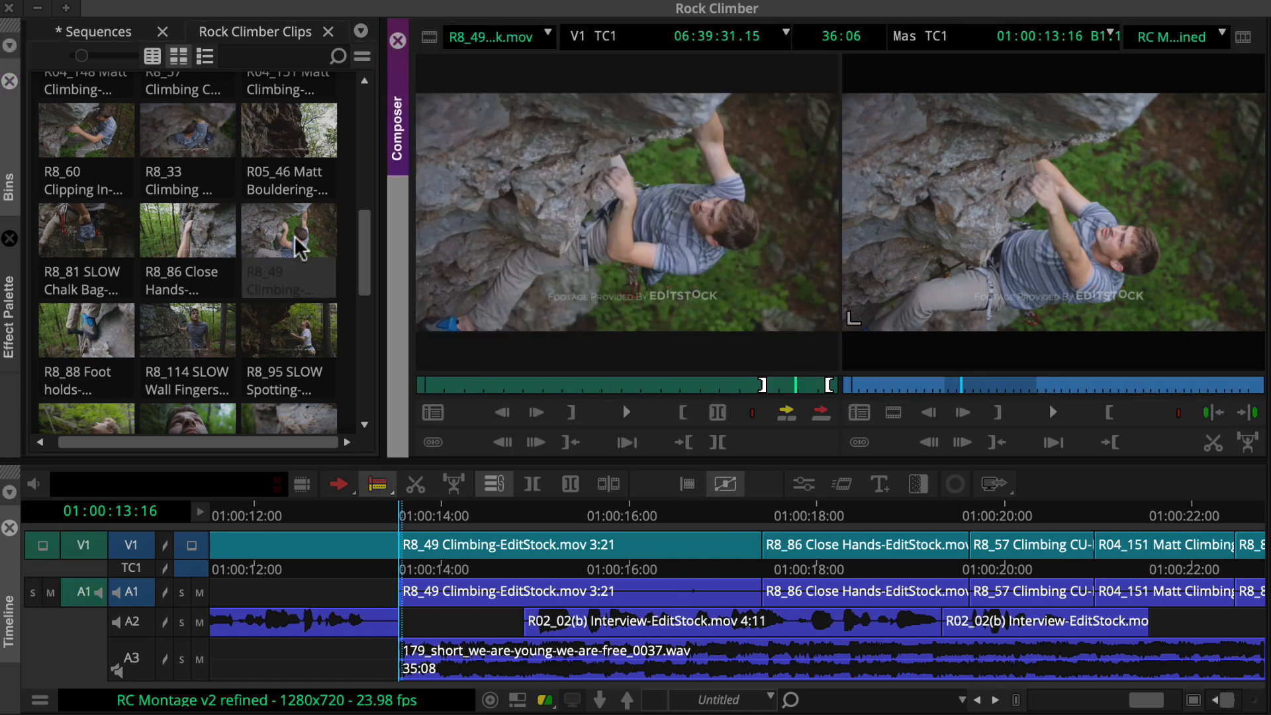
Load the R8_49 Climbing source clip from the Rock Climber Clips bin into the Source monitor.
left_click(287, 231)
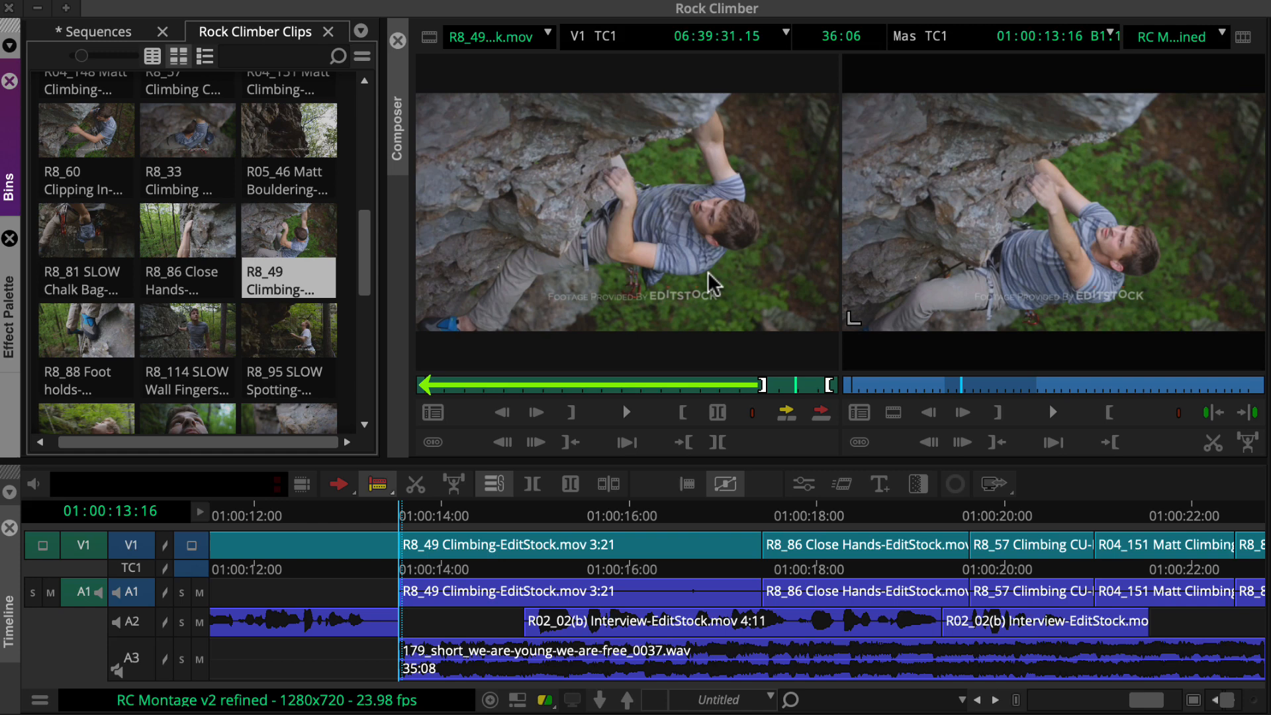
mouse_move(794, 351)
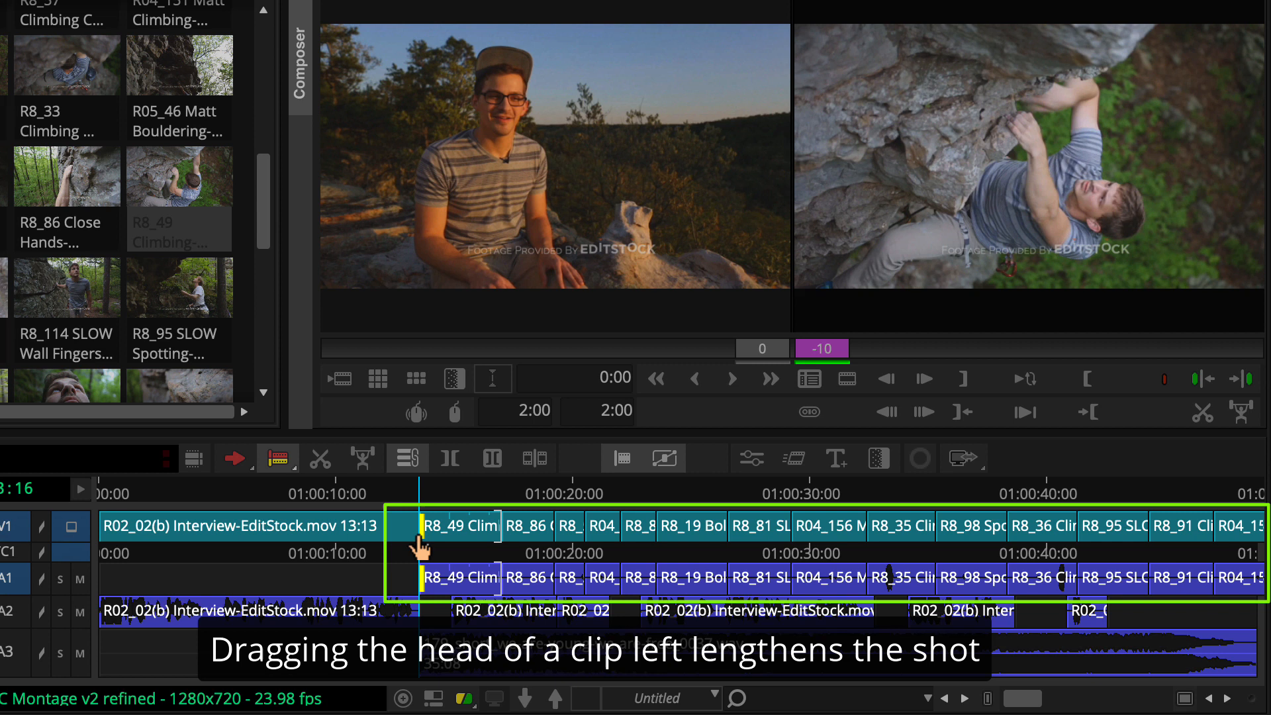
Ripple-trim the R8_49 head roller left until the trim counter reads -22 frames.
left_click_drag(421, 527, 417, 539)
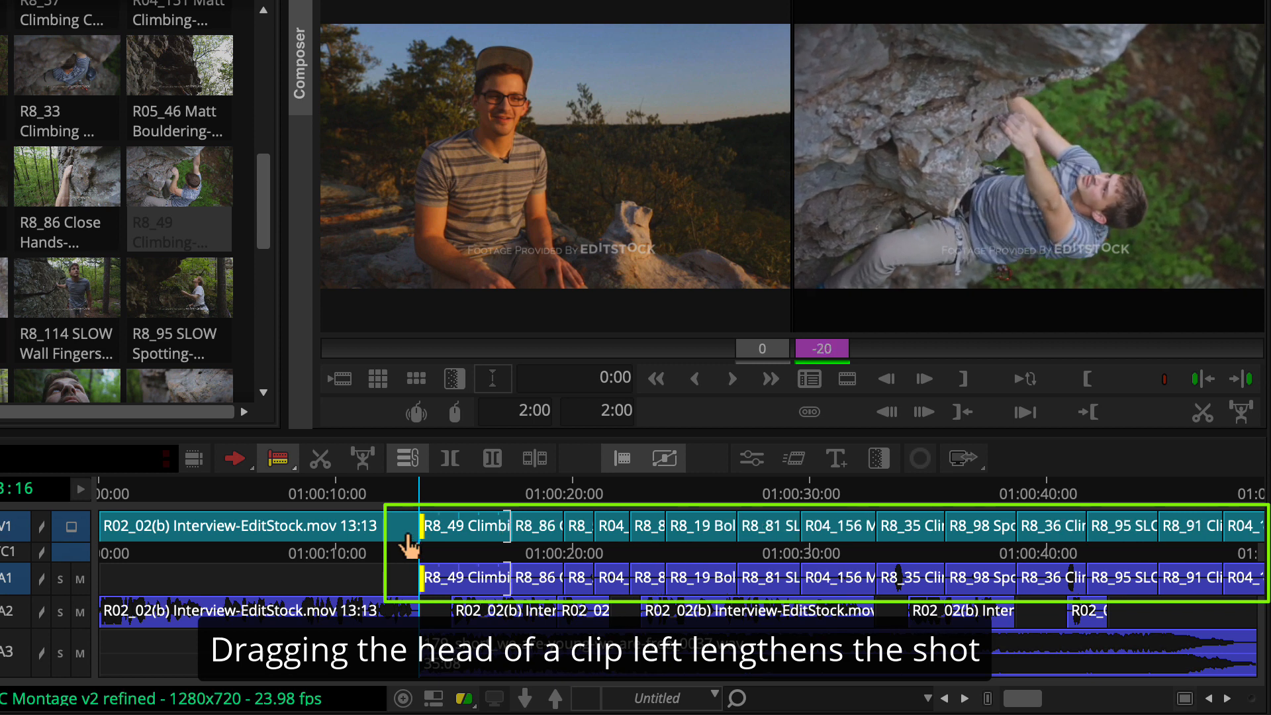
left_click_drag(417, 525, 405, 526)
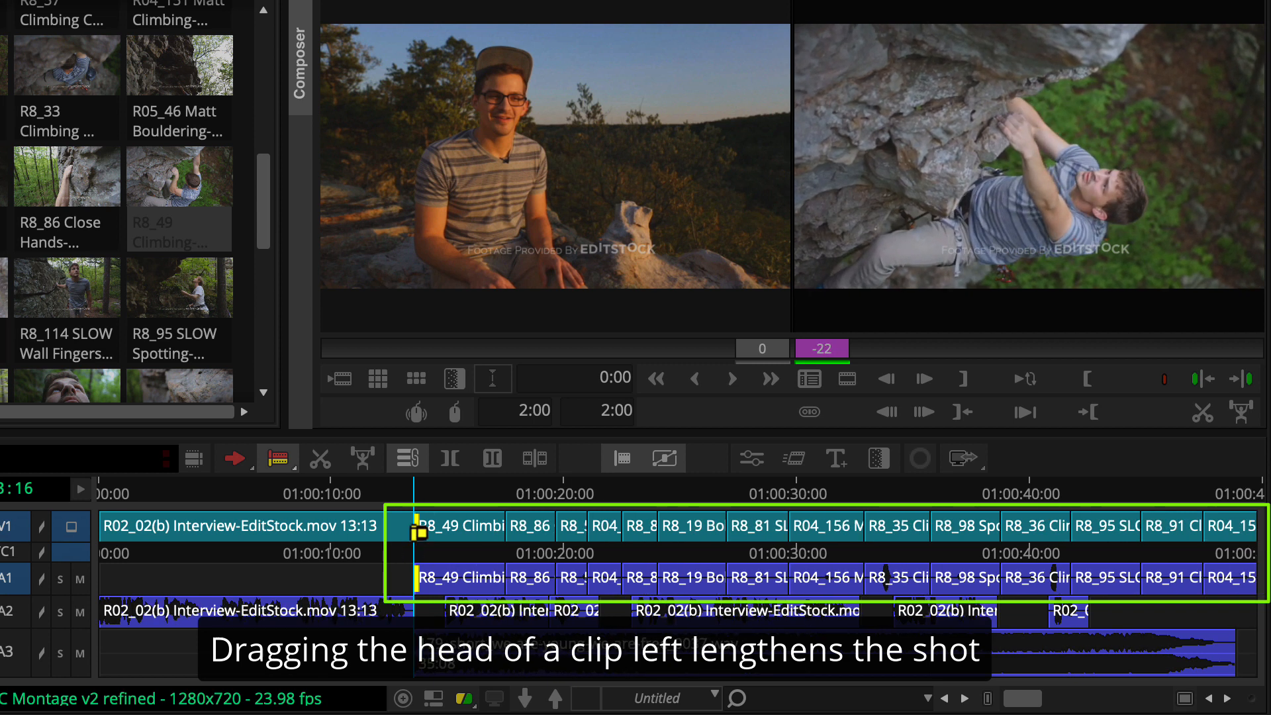